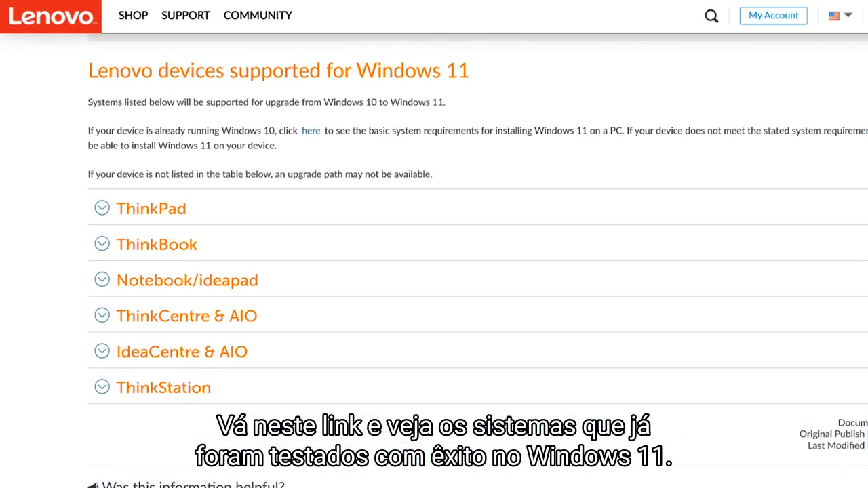
- Scroll down through the System display settings page
{"action": "scroll", "scroll_direction": "down", "scroll_amount": 3}
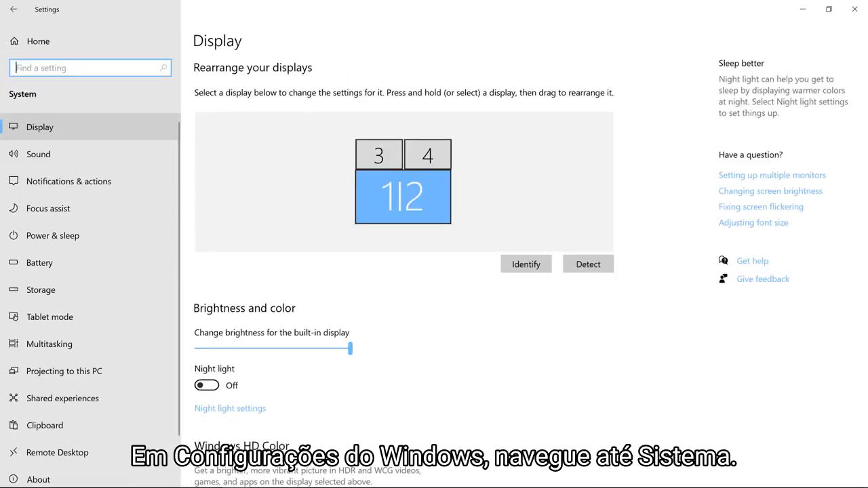
{"action": "scroll", "scroll_direction": "down", "scroll_amount": 3}
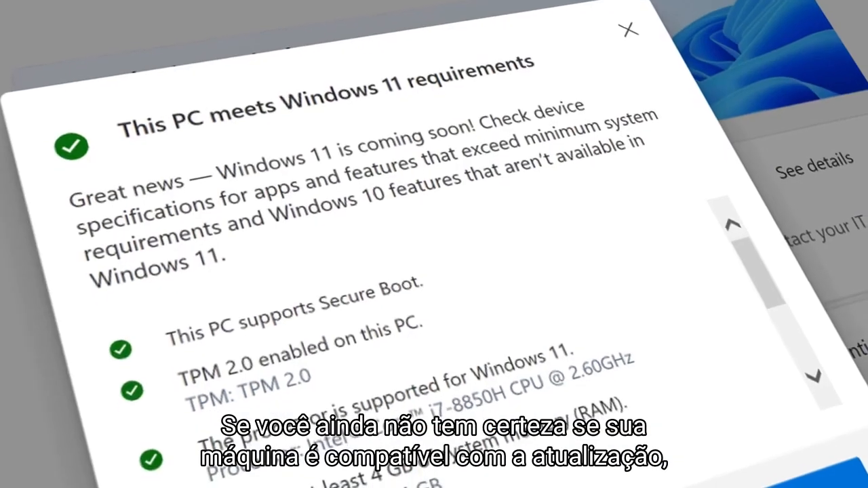
- Scroll to the Download PC Health Check App link, finish the installer and launch the app
{"action": "scroll", "scroll_direction": "down", "scroll_amount": 3}
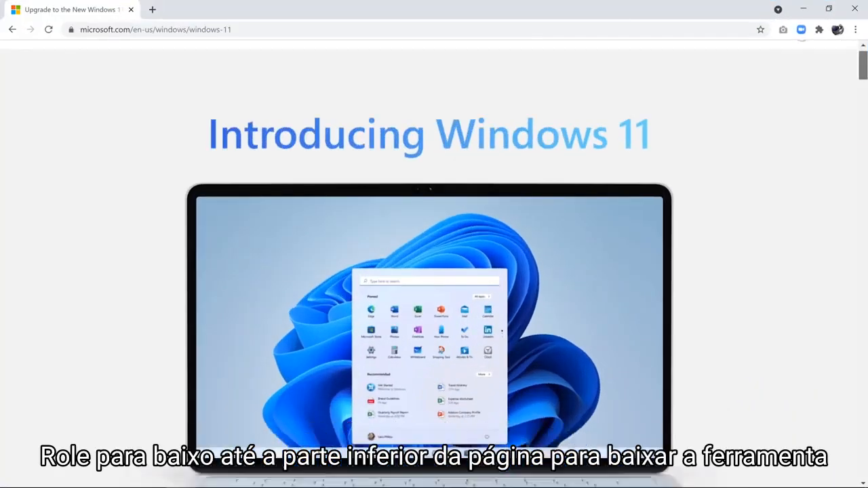
{"action": "scroll", "scroll_direction": "down", "scroll_amount": 3}
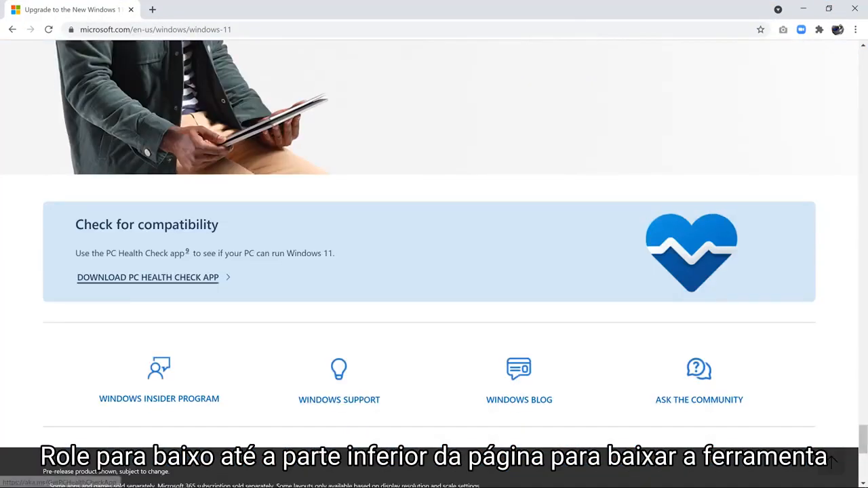
{"action": "scroll", "scroll_direction": "down", "scroll_amount": 3}
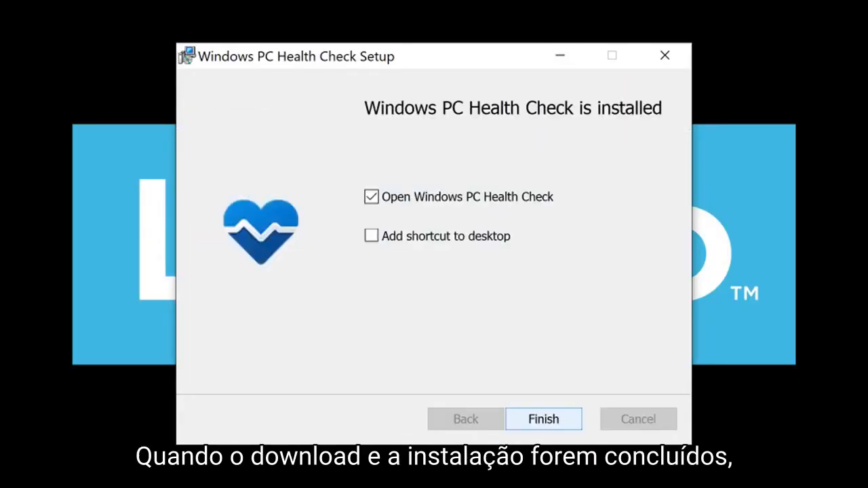
{"action": "left_click", "coordinate": [542, 418]}
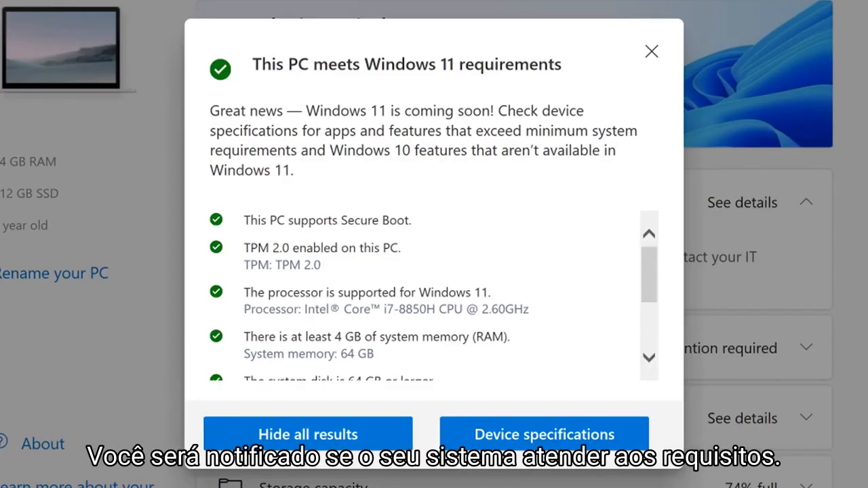
- Scroll through the results list confirming every Windows 11 requirement check passed
{"action": "scroll", "scroll_direction": "down", "scroll_amount": 3}
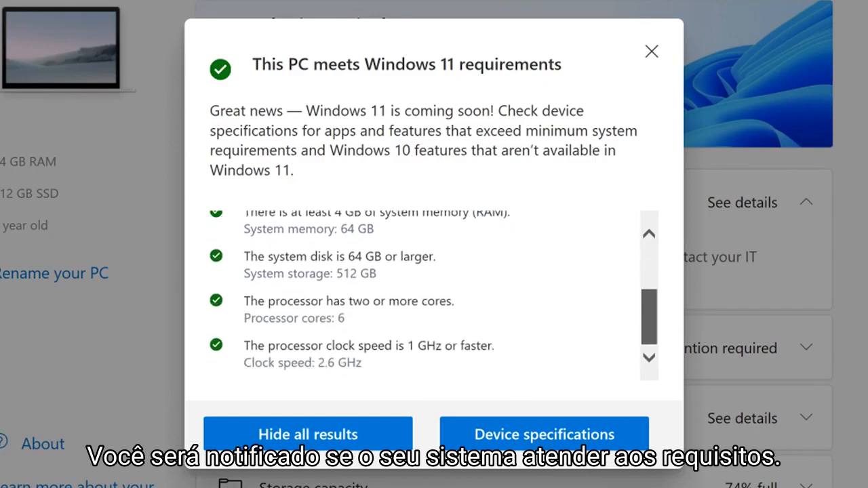